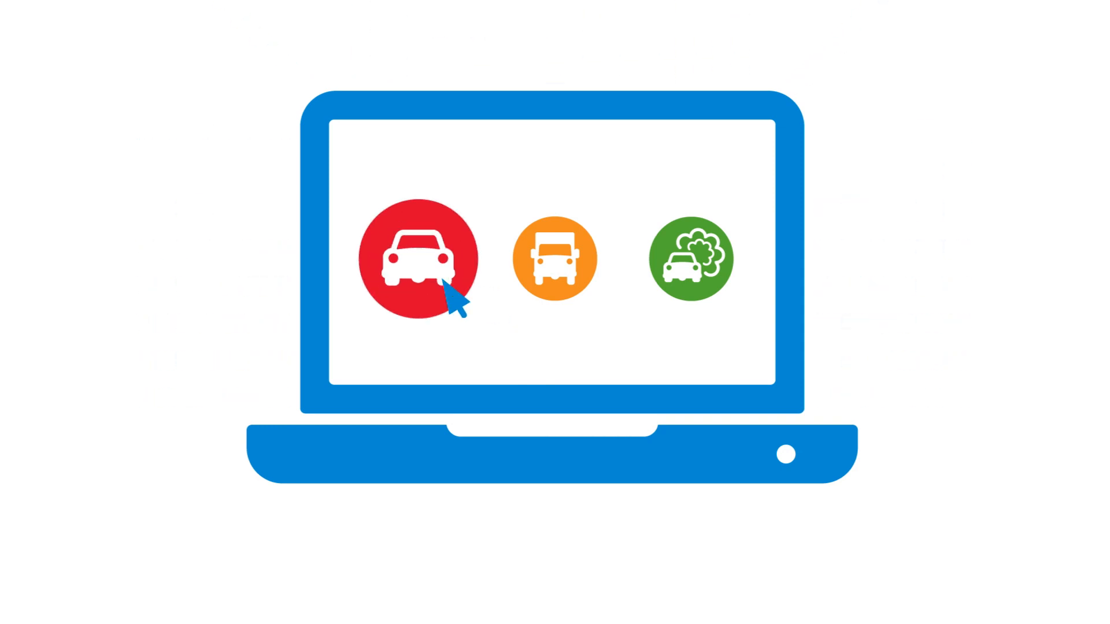
mouse_move(707, 297)
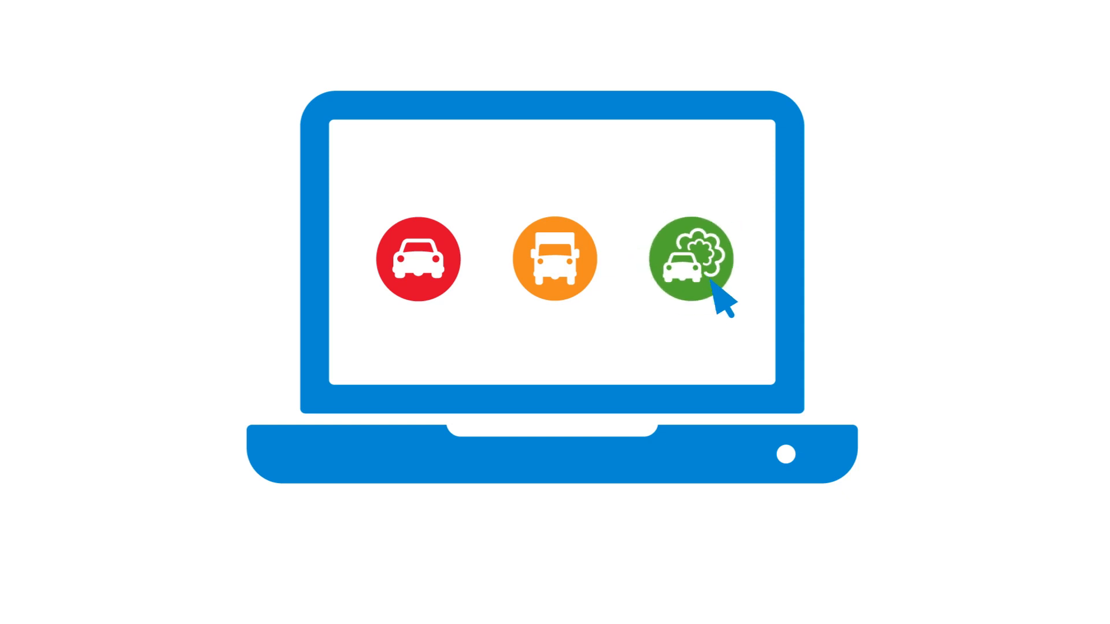
Select the truck vehicle type, view its component photos, then show the Overview system tree.
click(691, 258)
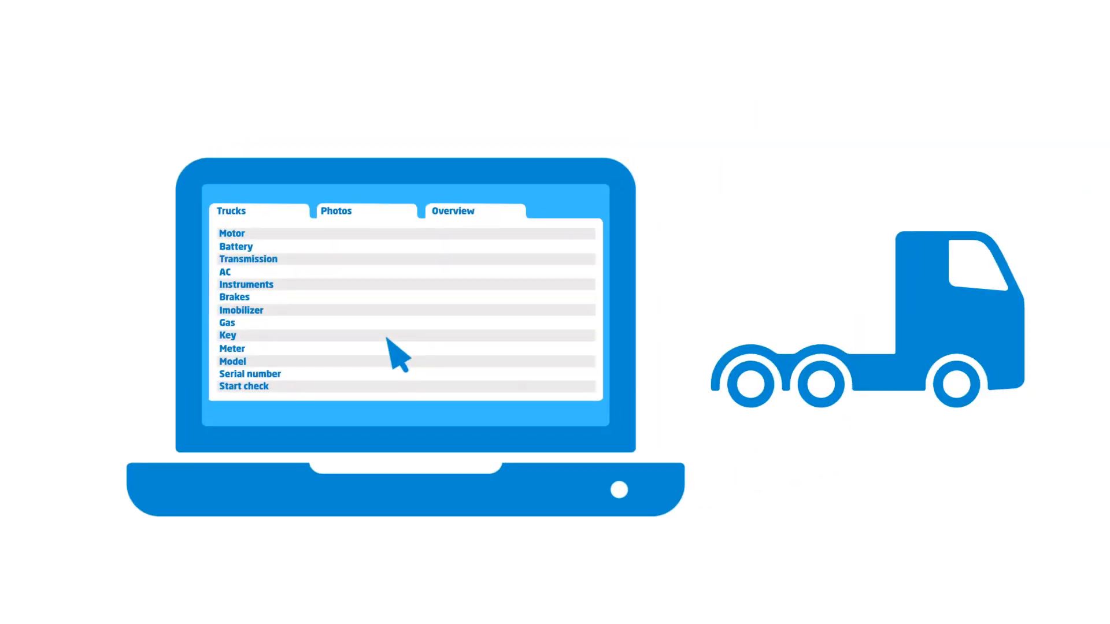
mouse_move(386, 333)
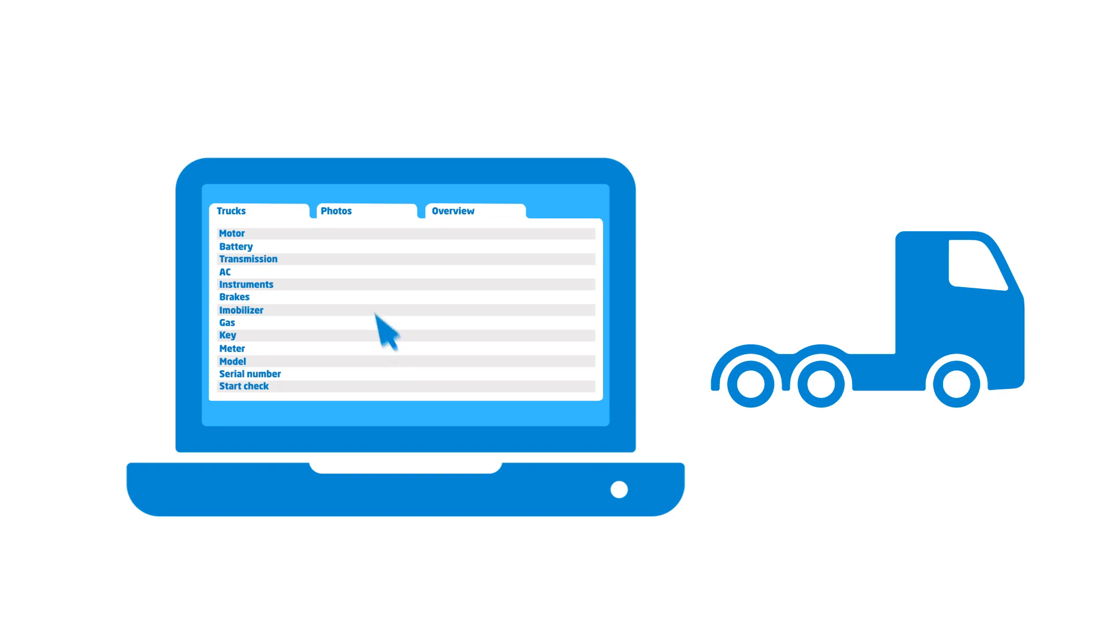
click(335, 211)
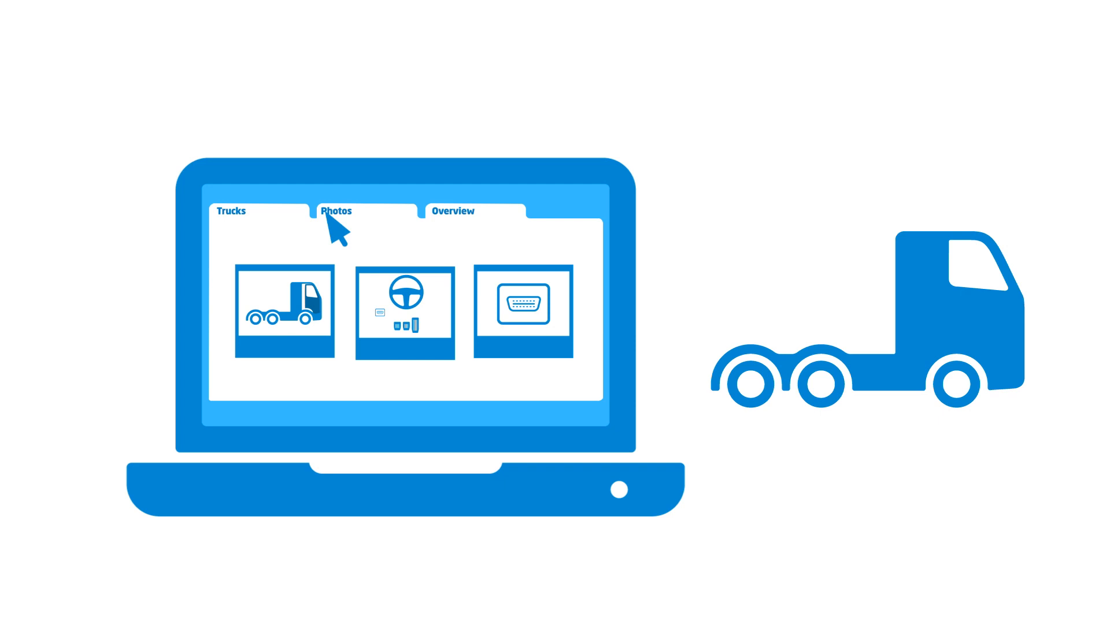
mouse_move(458, 230)
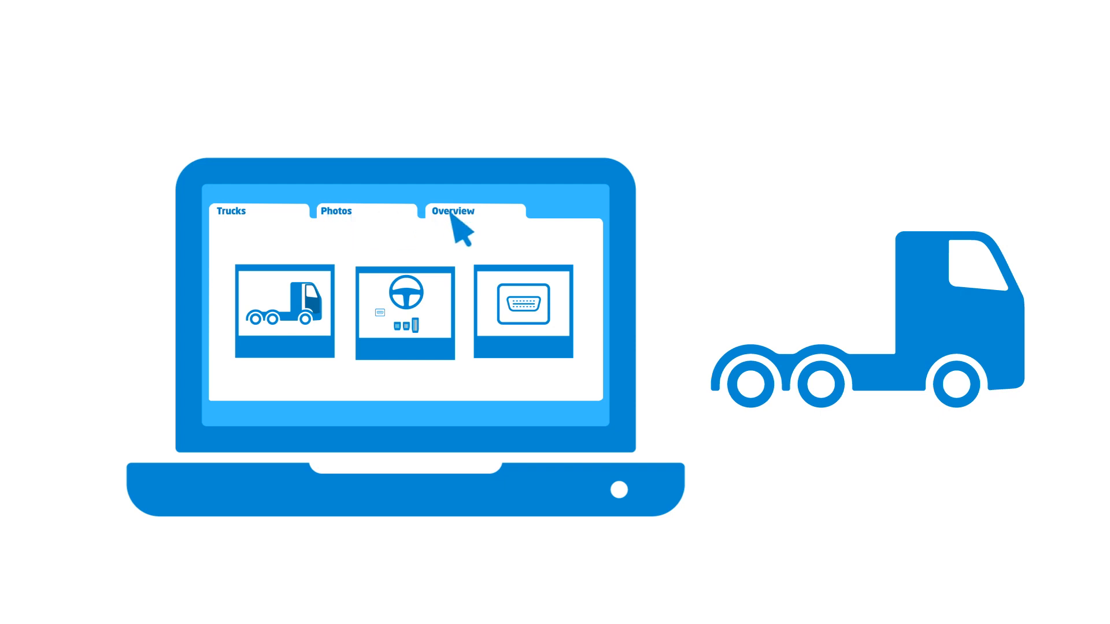
click(452, 211)
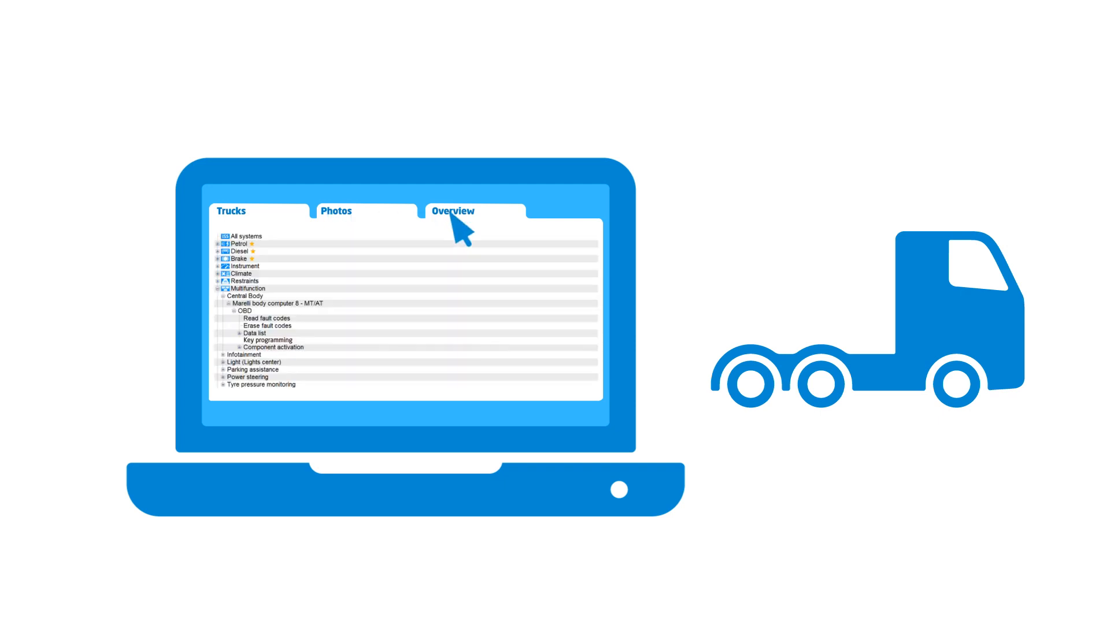
click(268, 340)
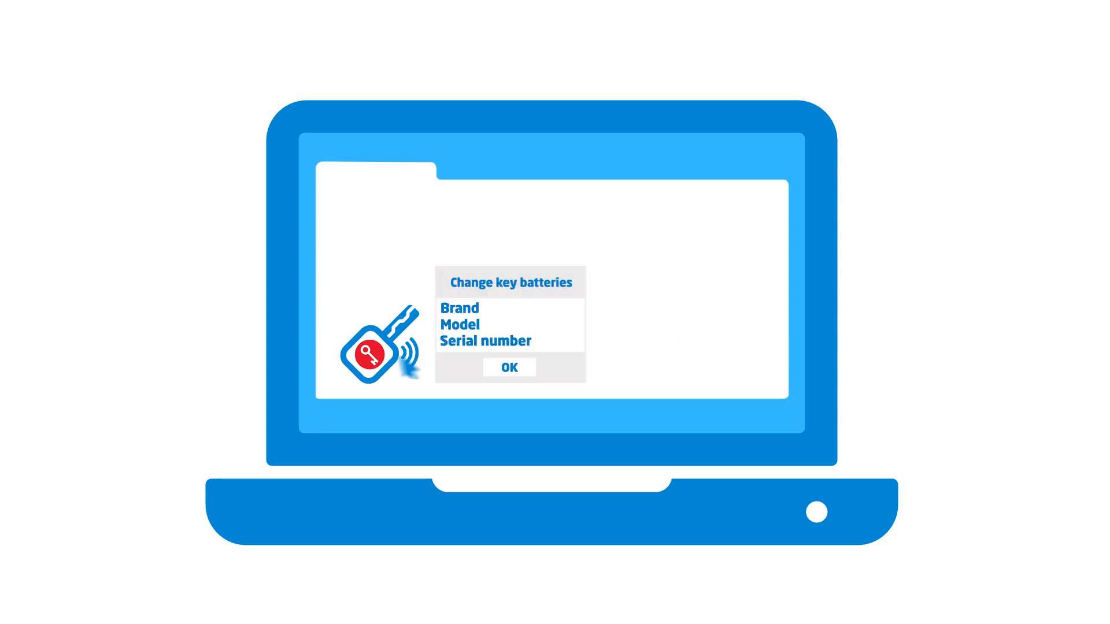
Confirm the key battery change guide for the vehicle's brand, model and serial number.
click(509, 367)
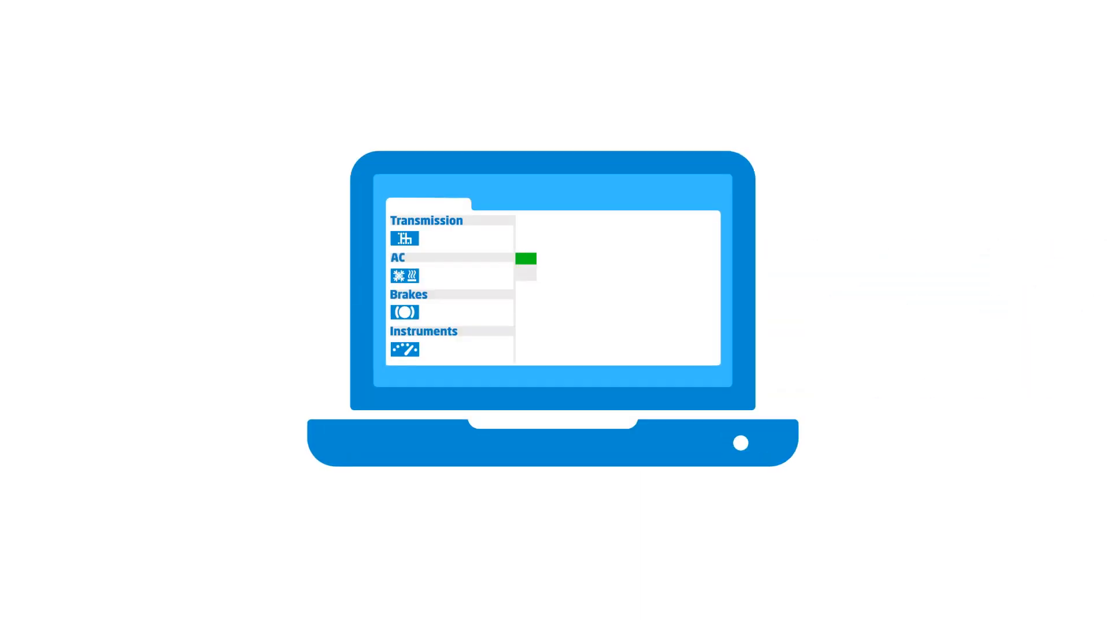